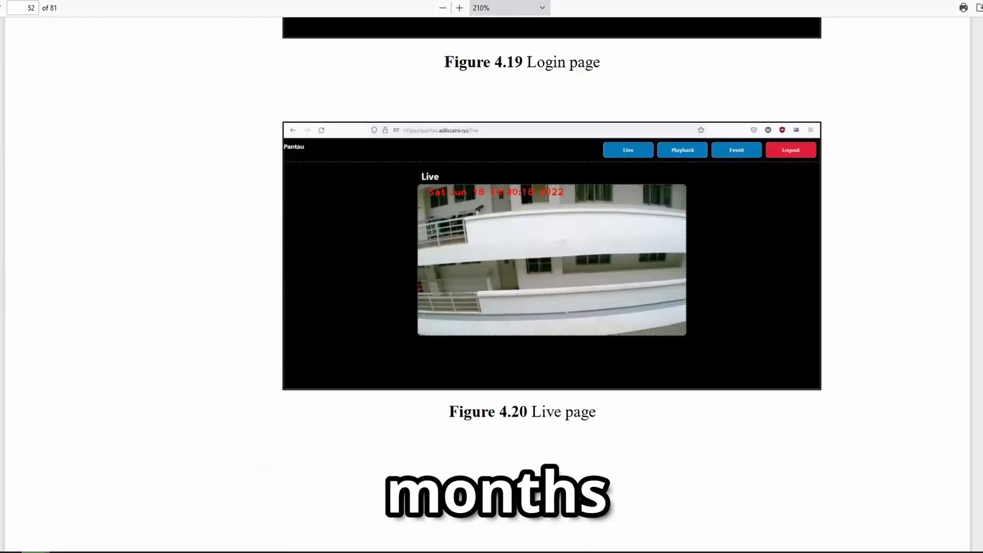
# - Scroll the report to the 4.3.1 Web Server heading describing the NodeJS backend
pyautogui.scroll(-3)
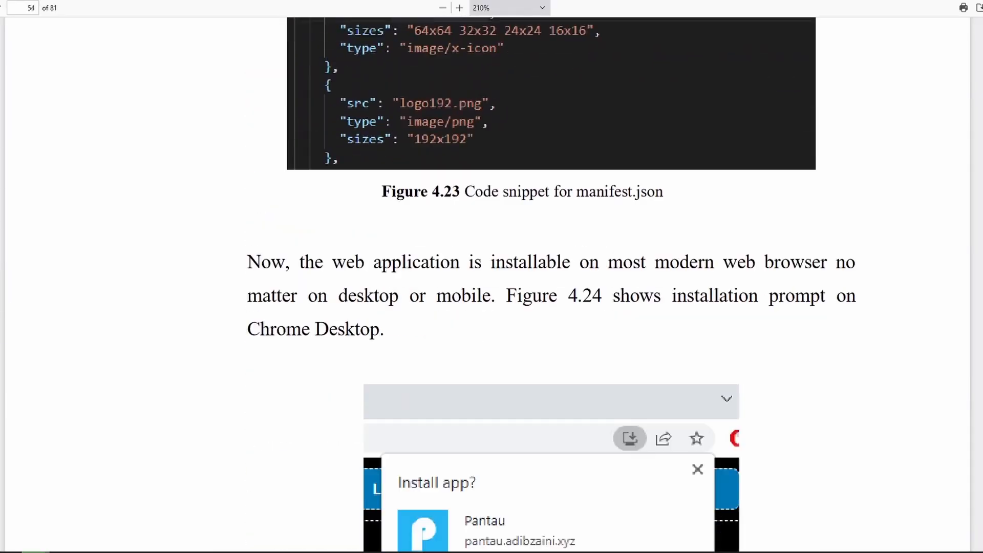
pyautogui.scroll(3)
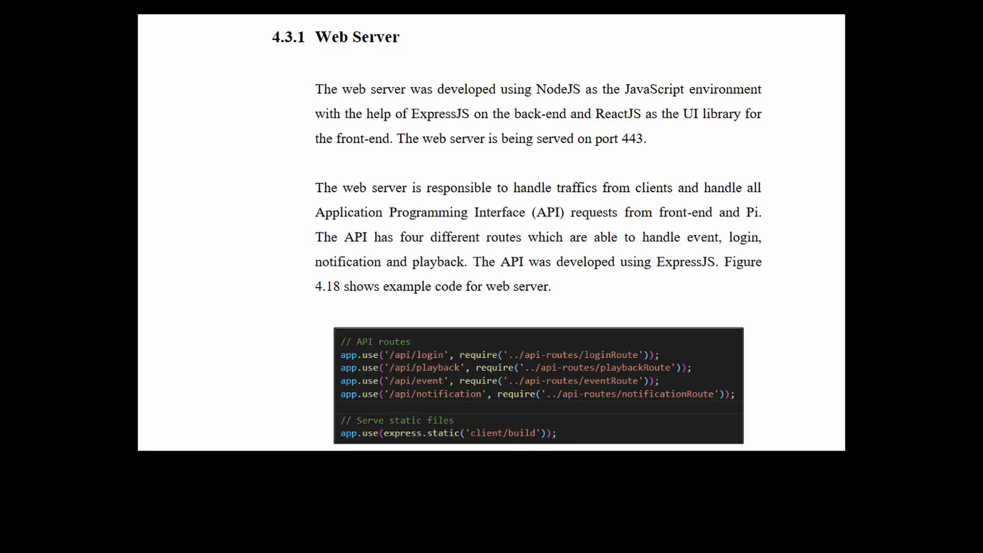
# - Scroll past Figures 4.18–4.23 and the manifest code to section 4.3.2 RTMP Server on page 55
pyautogui.scroll(-3)
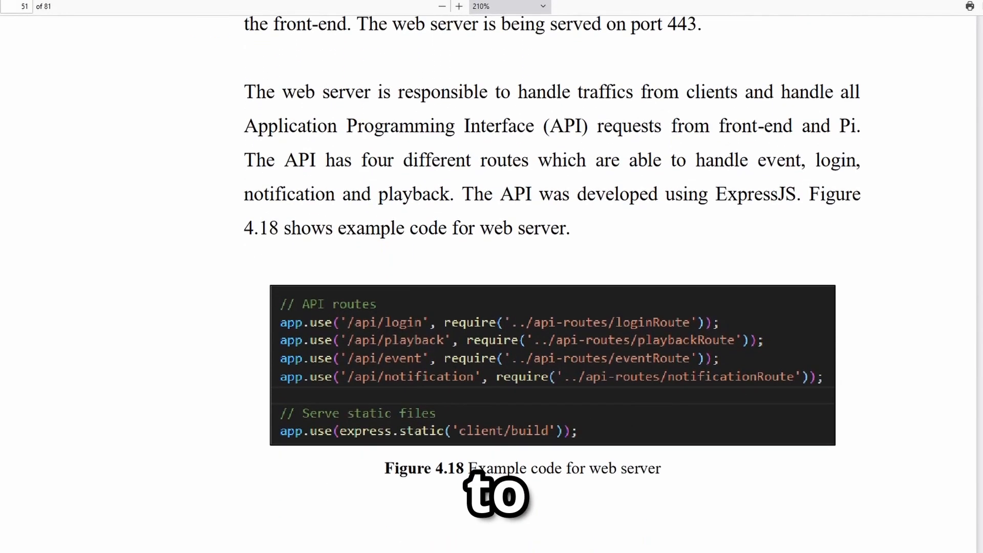
pyautogui.scroll(-3)
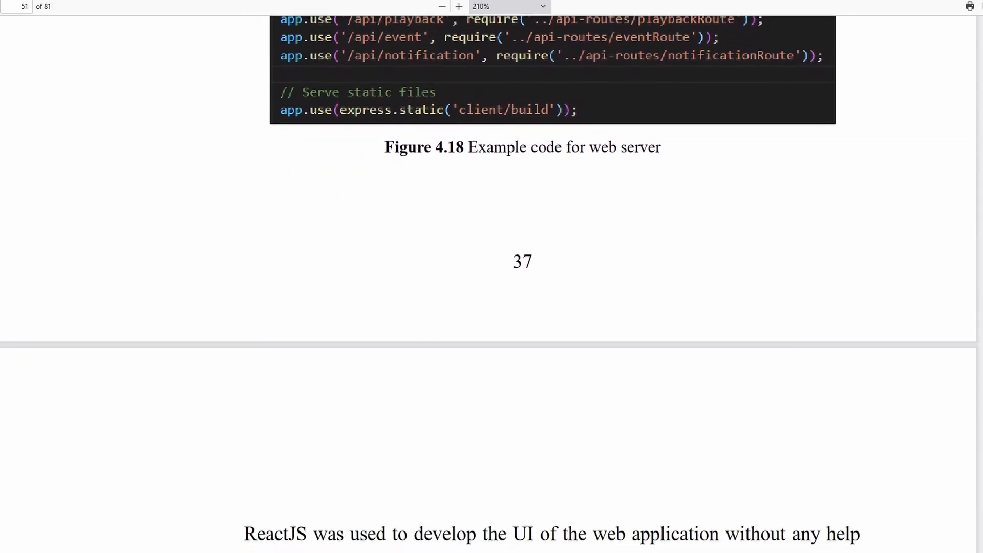
pyautogui.scroll(-3)
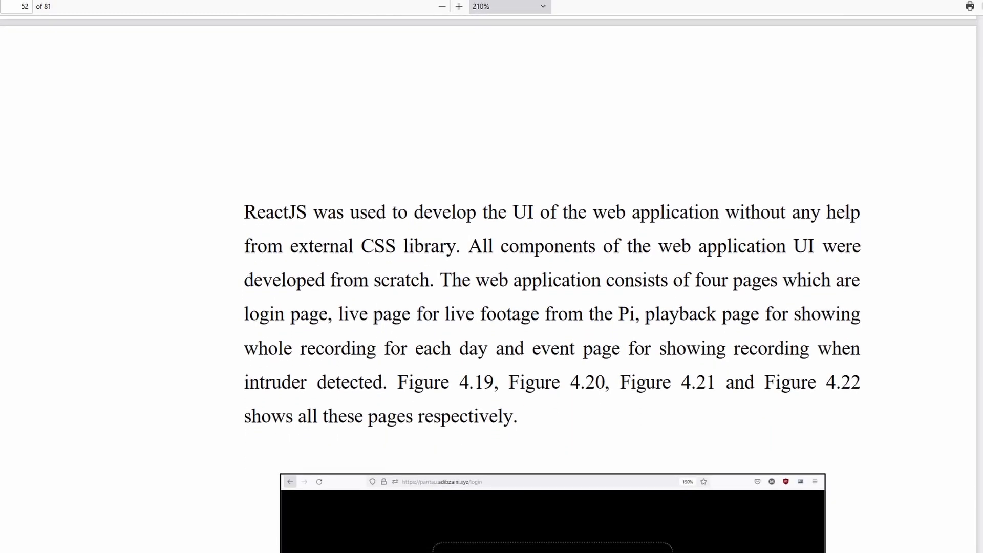
pyautogui.scroll(-3)
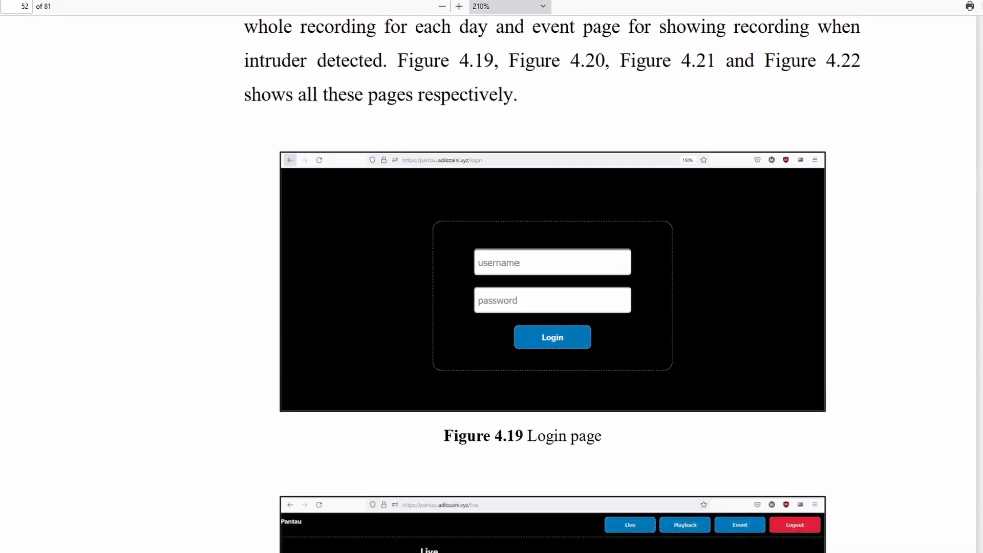
pyautogui.scroll(-3)
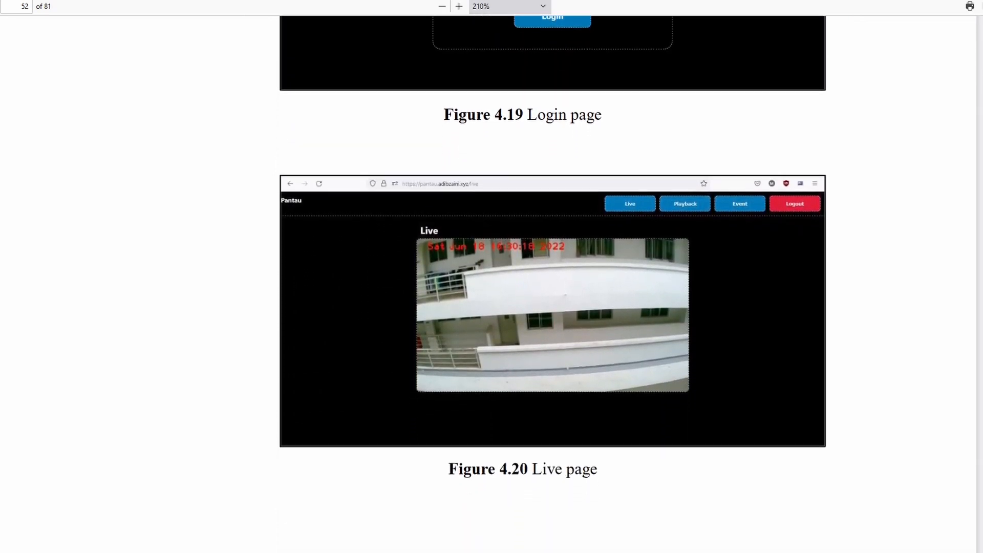
pyautogui.scroll(-3)
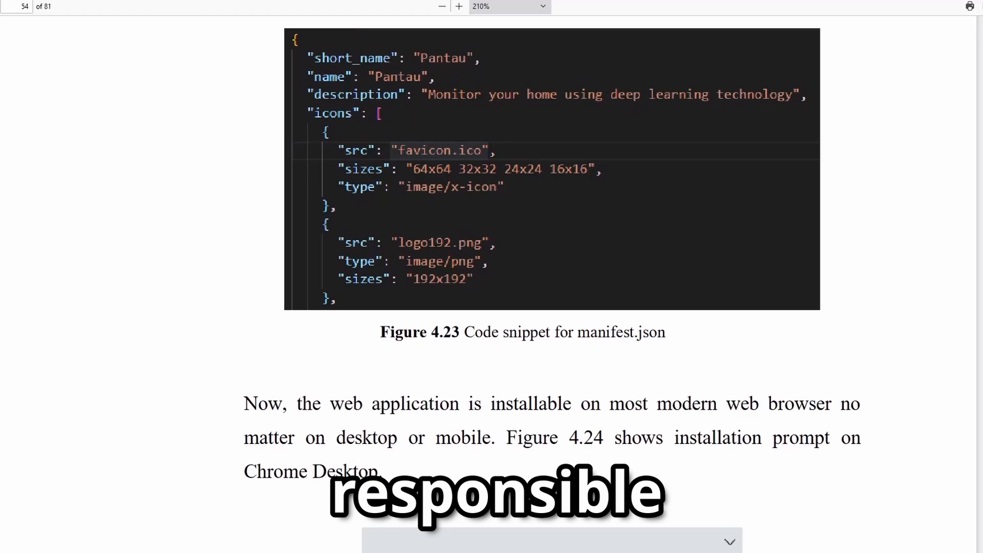
pyautogui.scroll(-3)
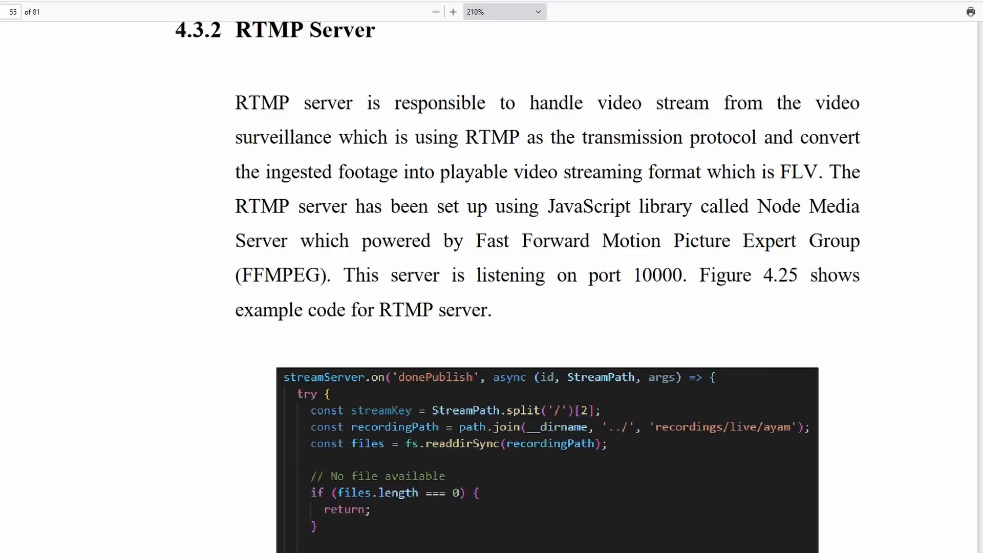
# - Scroll past Figure 4.25 and the 4.3.3 Media Server port 8443 description onto page 56
pyautogui.scroll(-3)
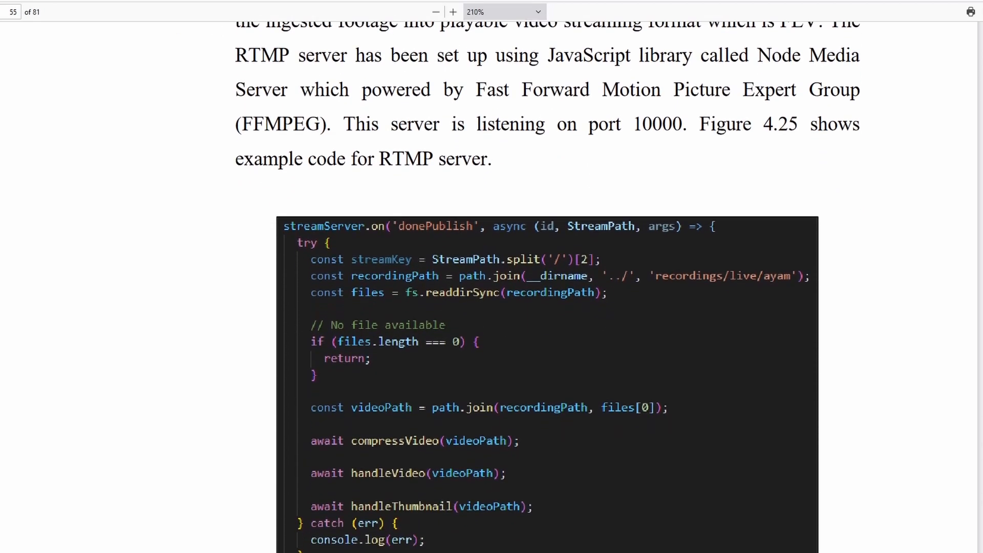
pyautogui.scroll(-3)
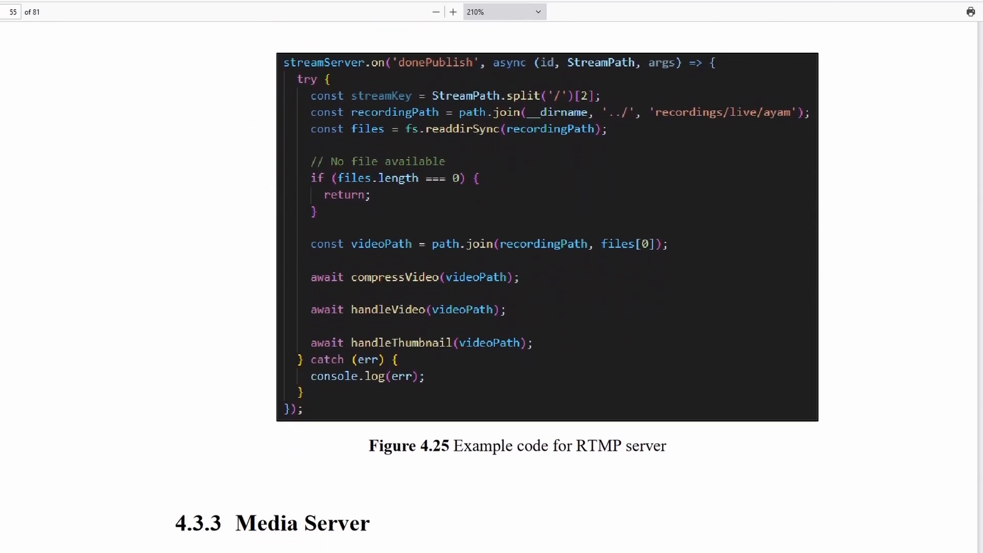
pyautogui.scroll(-3)
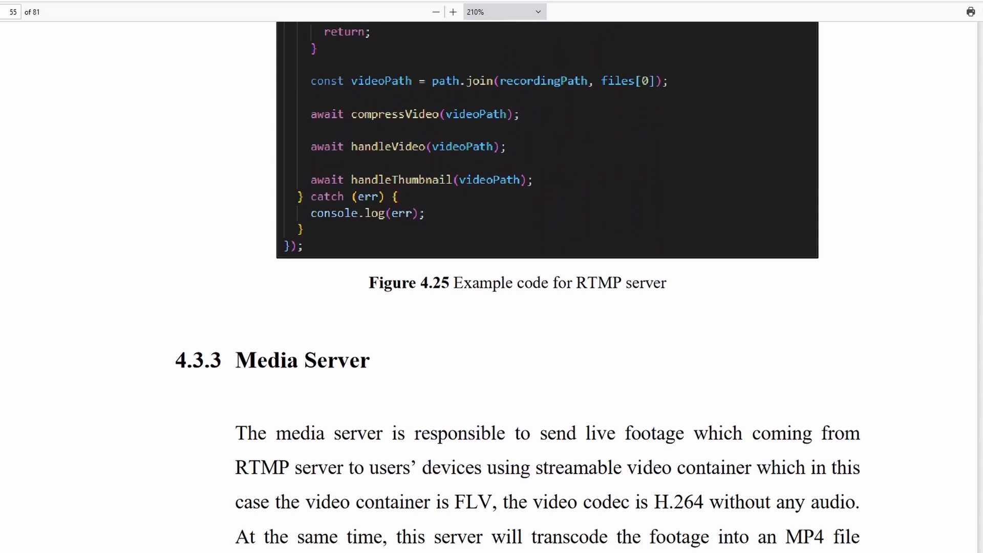
pyautogui.scroll(-3)
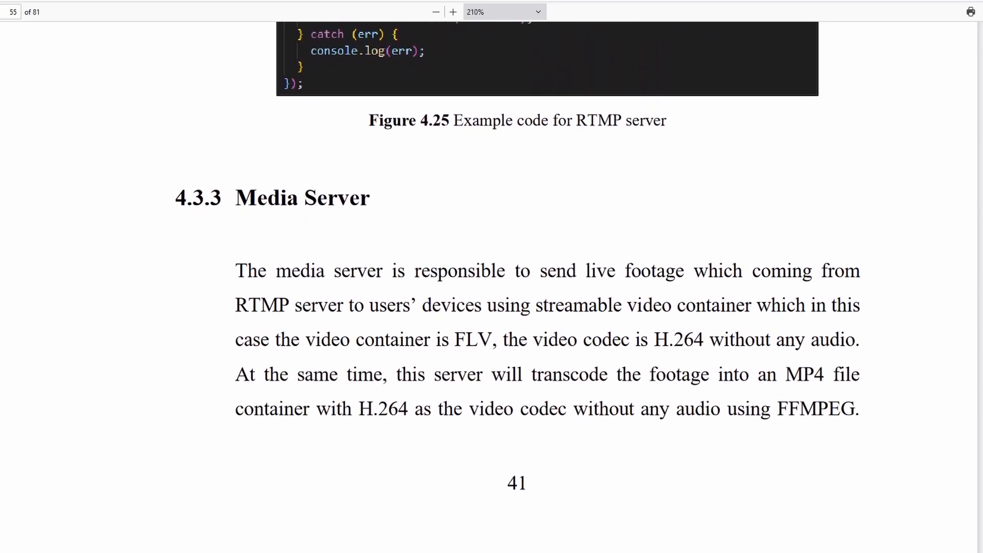
pyautogui.scroll(-3)
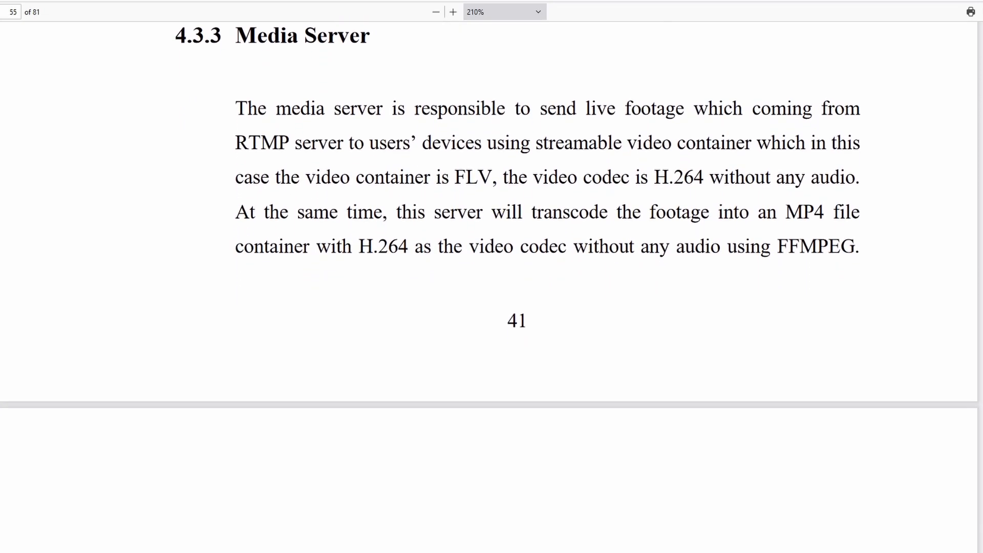
pyautogui.scroll(-3)
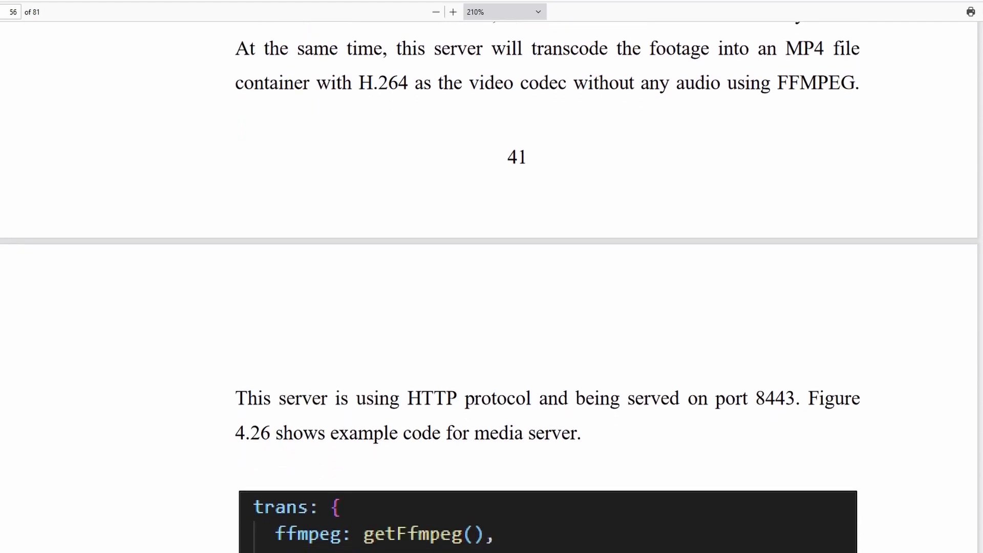
pyautogui.scroll(-3)
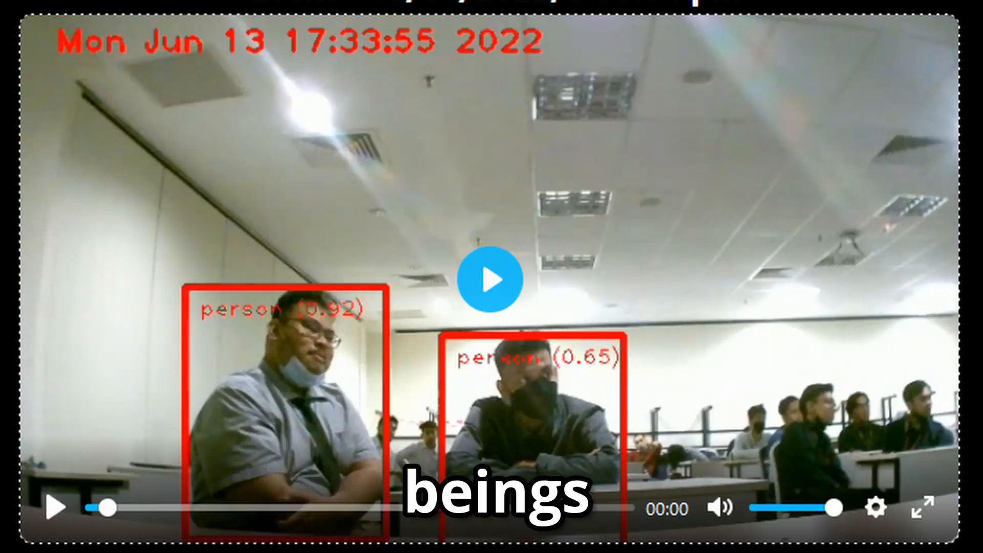
# - Enter the username and password on the Pantau sign-in page
pyautogui.click(491, 279)
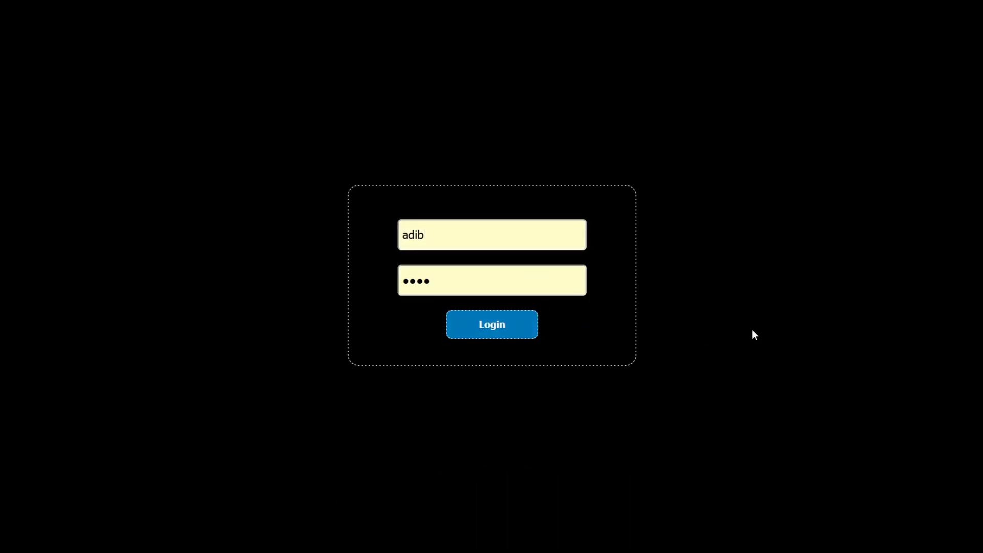
# - Log in, view the Live and Playback pages, play the 3:32:50 pm recording, and go to Events
pyautogui.click(491, 324)
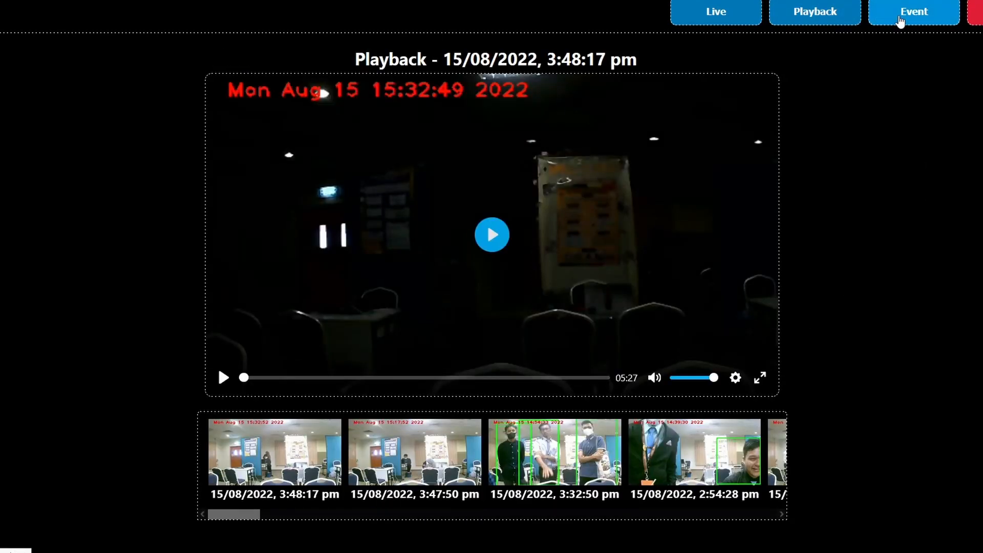
pyautogui.click(716, 11)
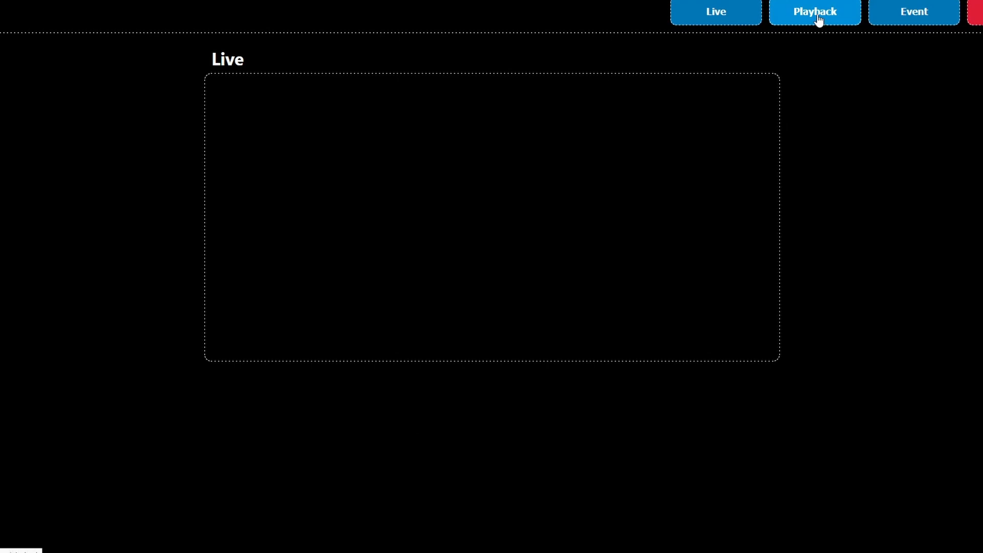
pyautogui.click(814, 11)
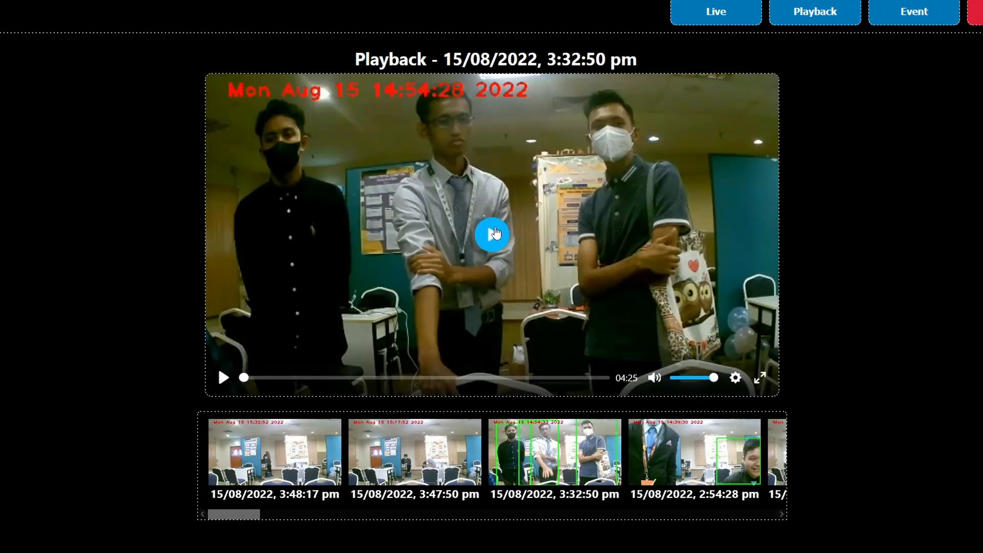
pyautogui.click(492, 234)
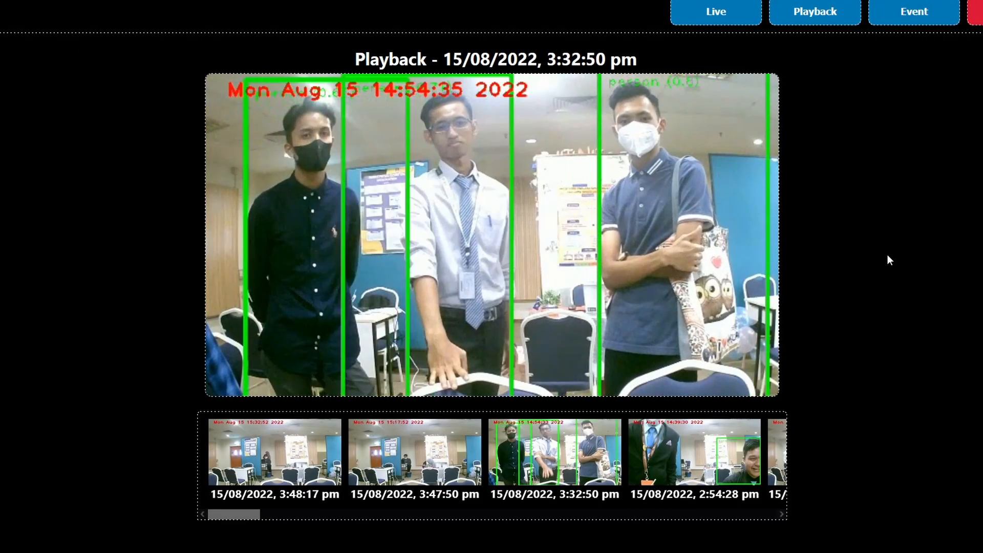
pyautogui.click(912, 11)
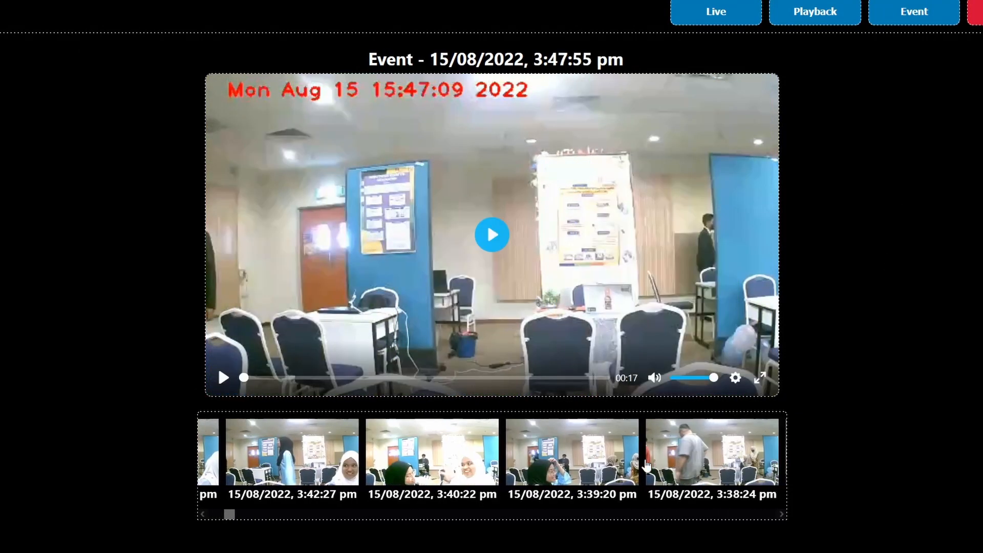
# - Scroll the event strip to older 15/08/2022 events and load one thumbnail's recording
pyautogui.click(782, 513)
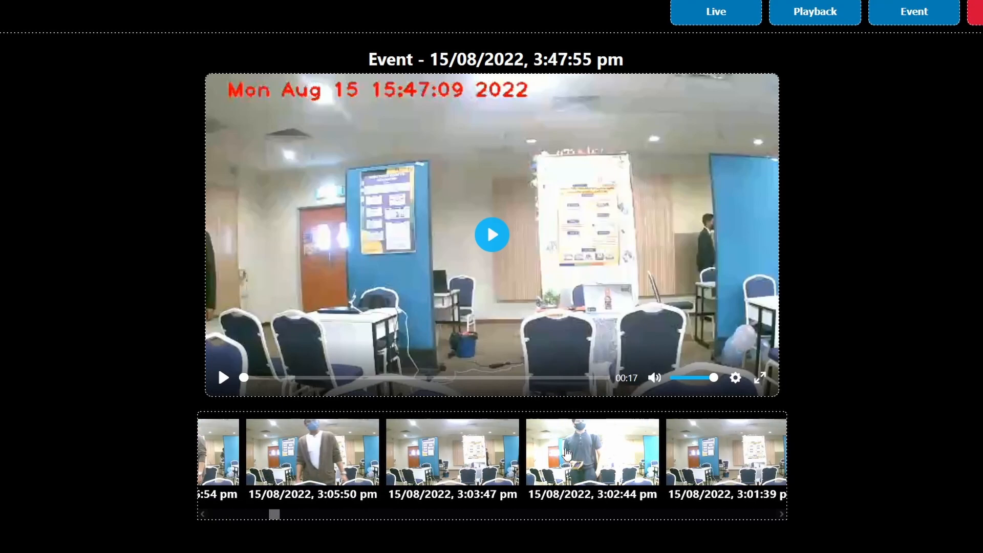
pyautogui.click(590, 451)
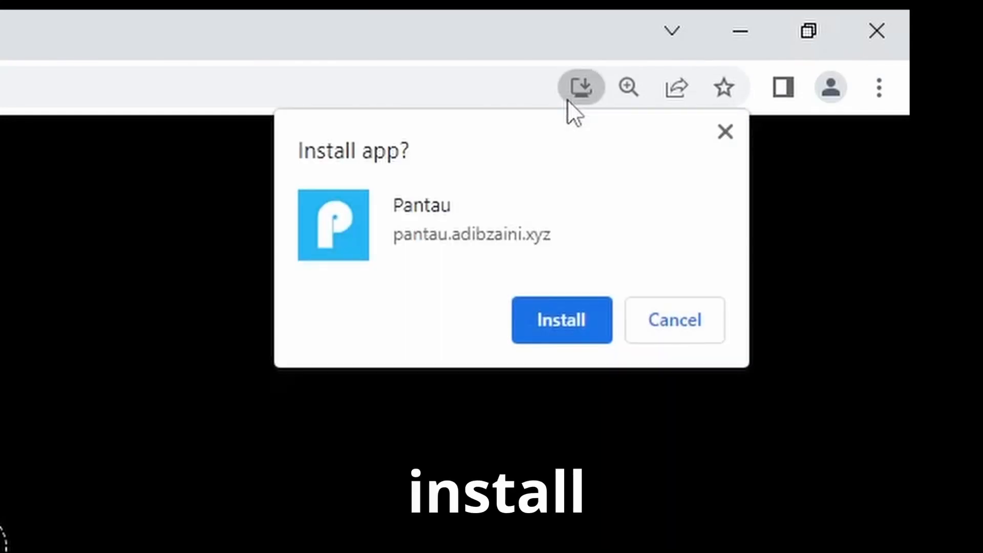
# - Install Pantau as a desktop app, launch it, and start Install app from the mobile browser menu
pyautogui.click(560, 320)
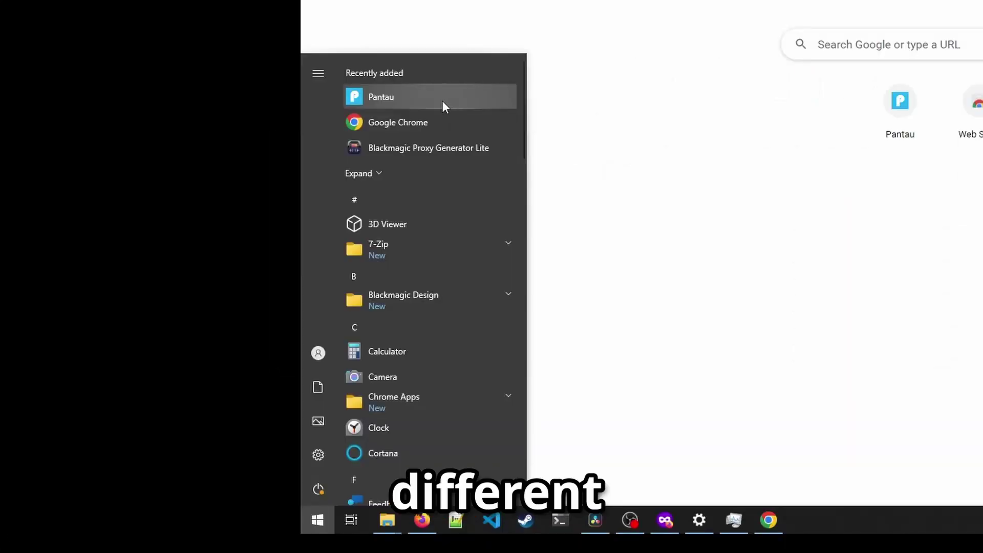
pyautogui.click(380, 96)
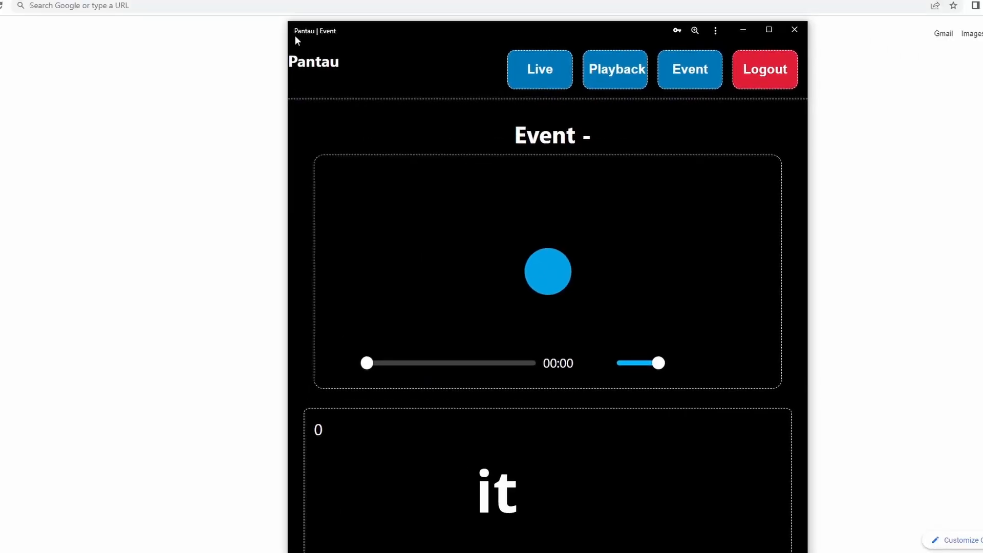
pyautogui.click(715, 30)
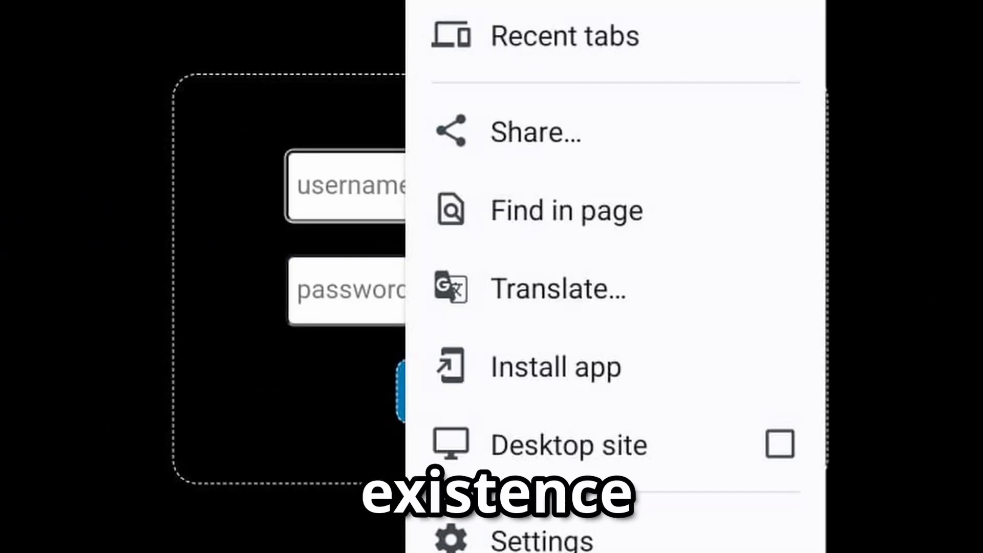
pyautogui.click(555, 366)
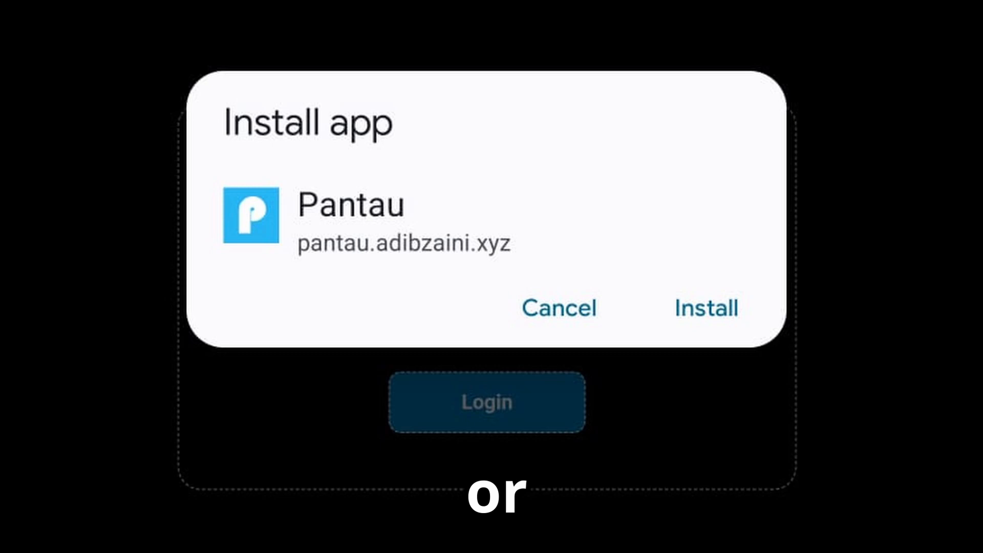